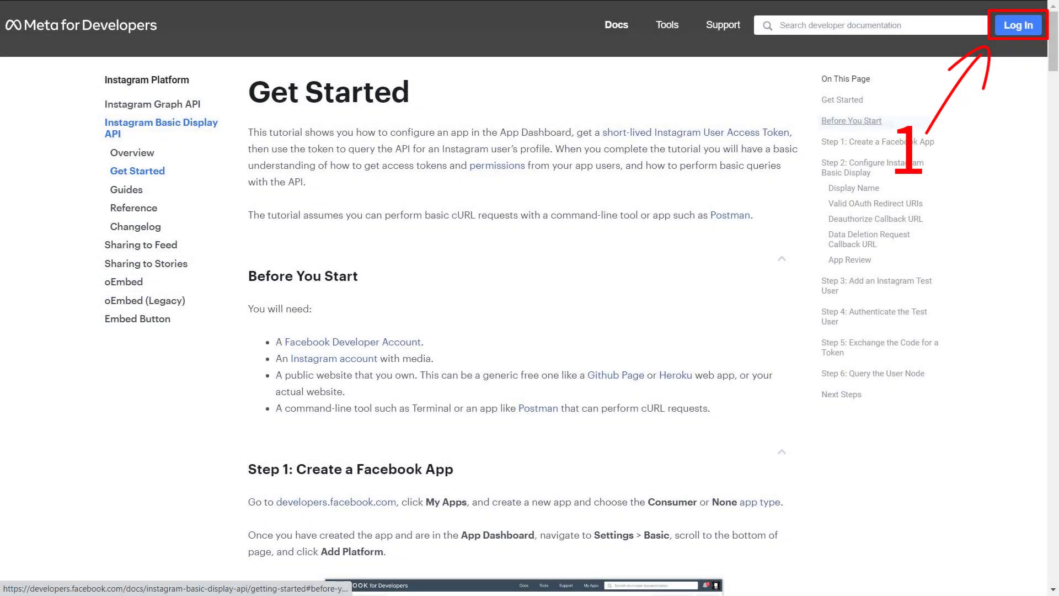
Log in to Meta for Developers from the Basic Display docs page.
left_click(1016, 24)
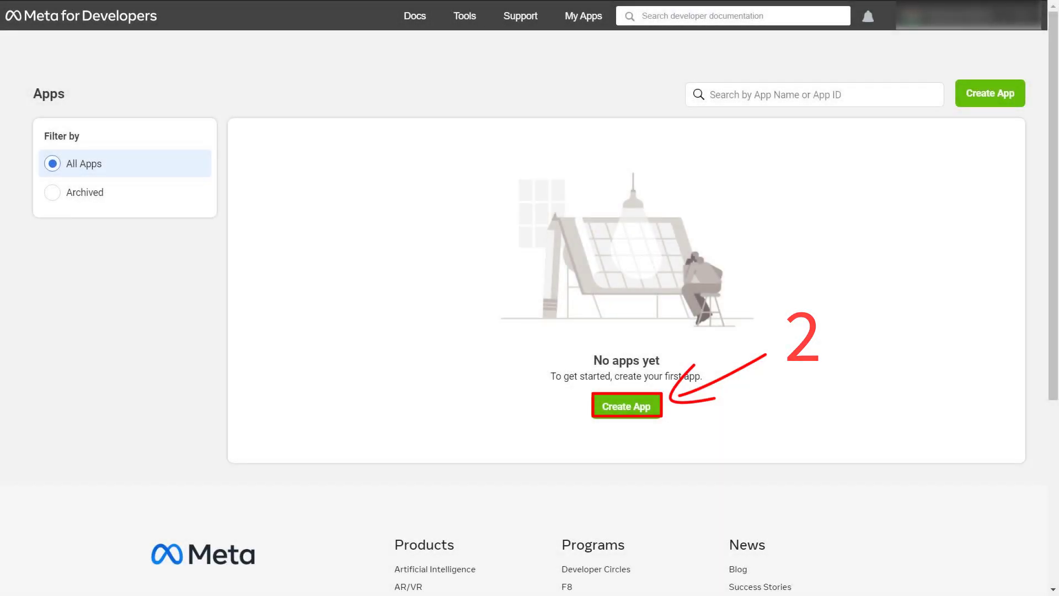
Start a new app with the None app type and reach the details step.
left_click(626, 405)
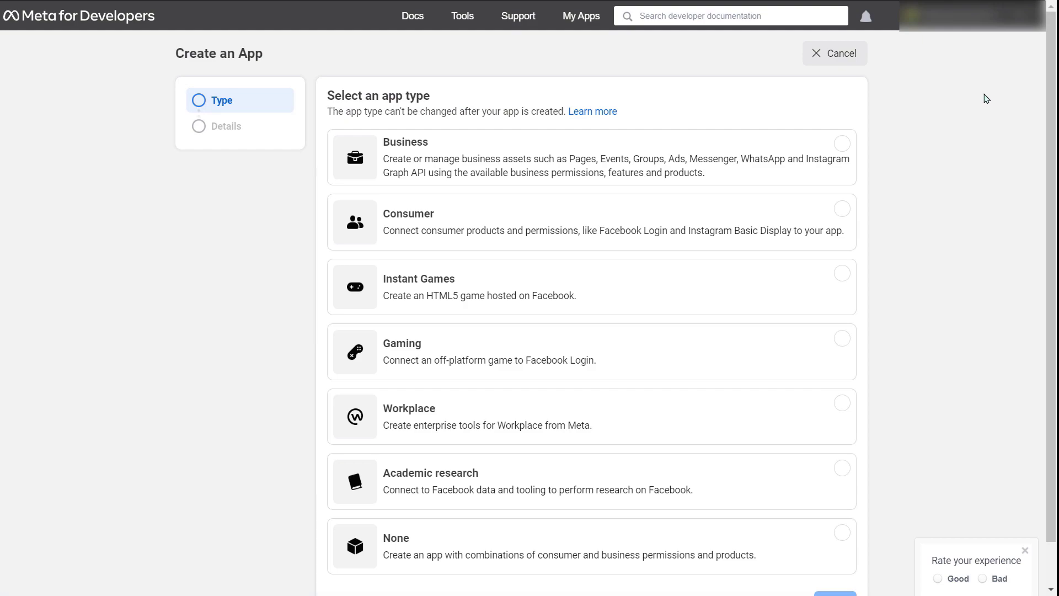
scroll("down", 3)
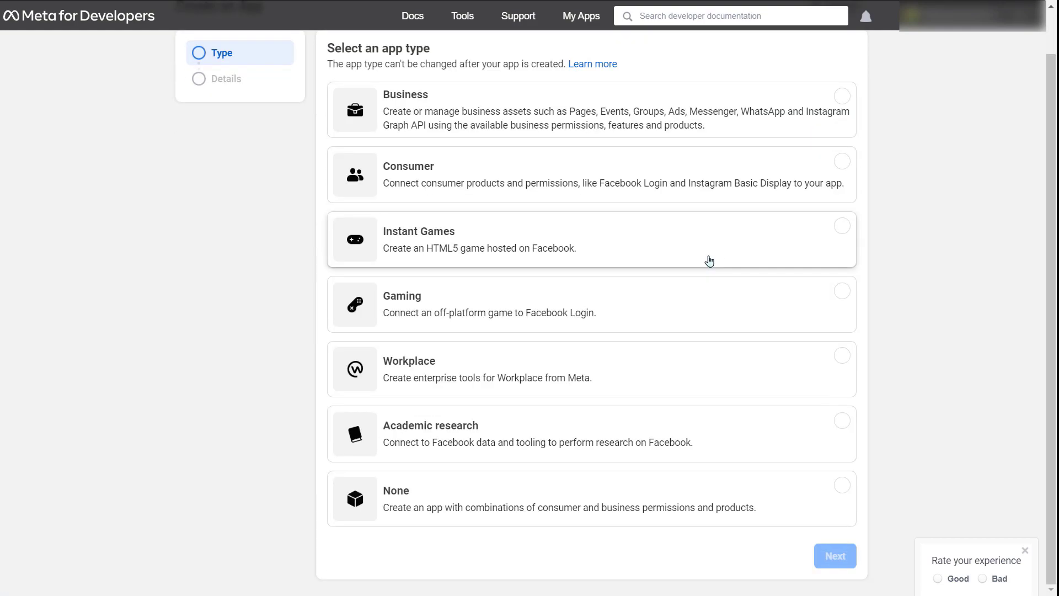
left_click(591, 499)
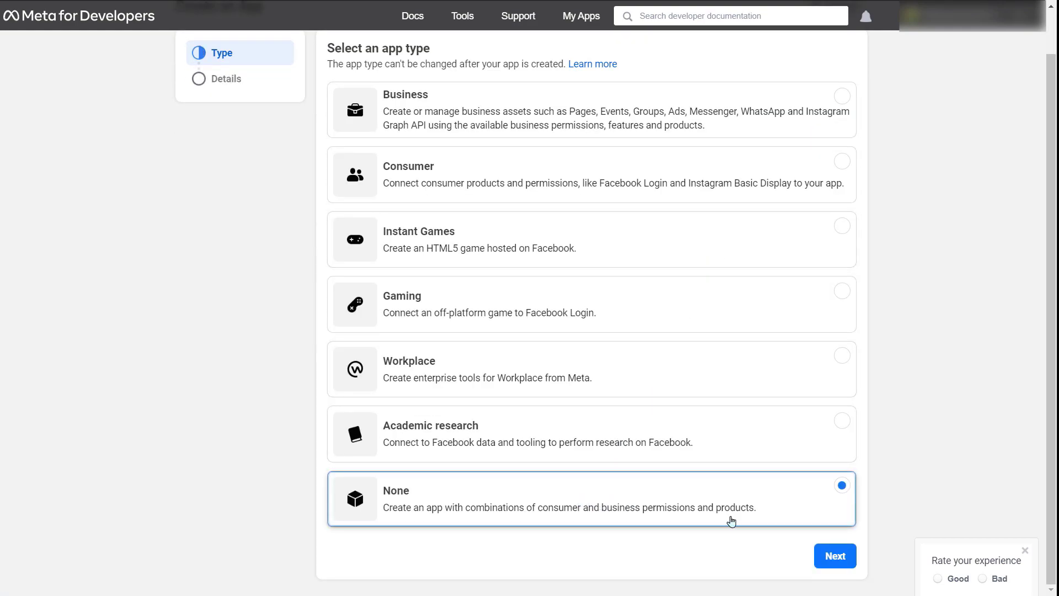
left_click(834, 555)
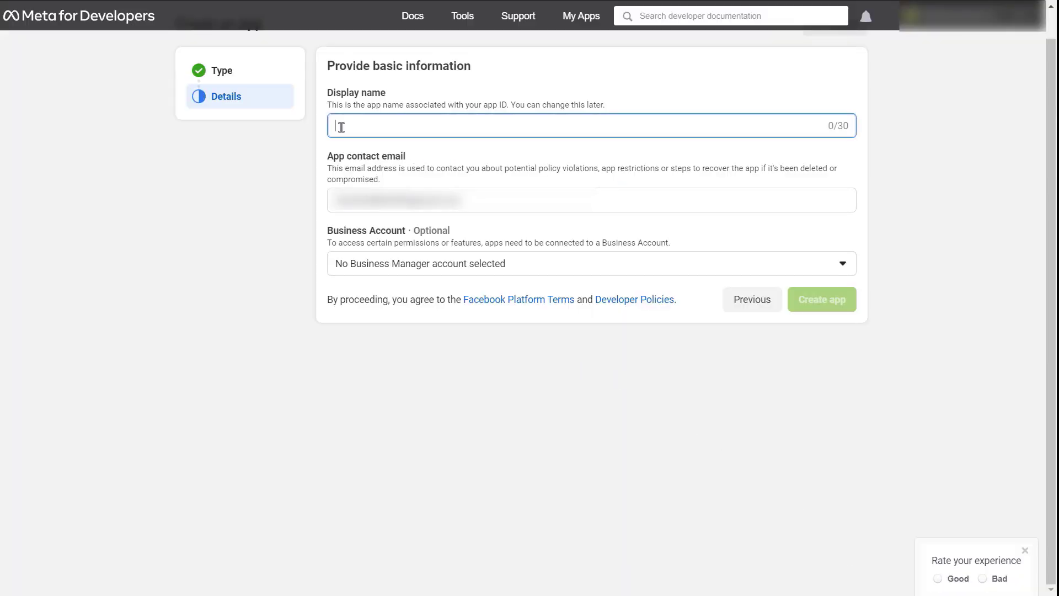
Create the app with display name 'access token', confirming with the re-entered password.
type("access")
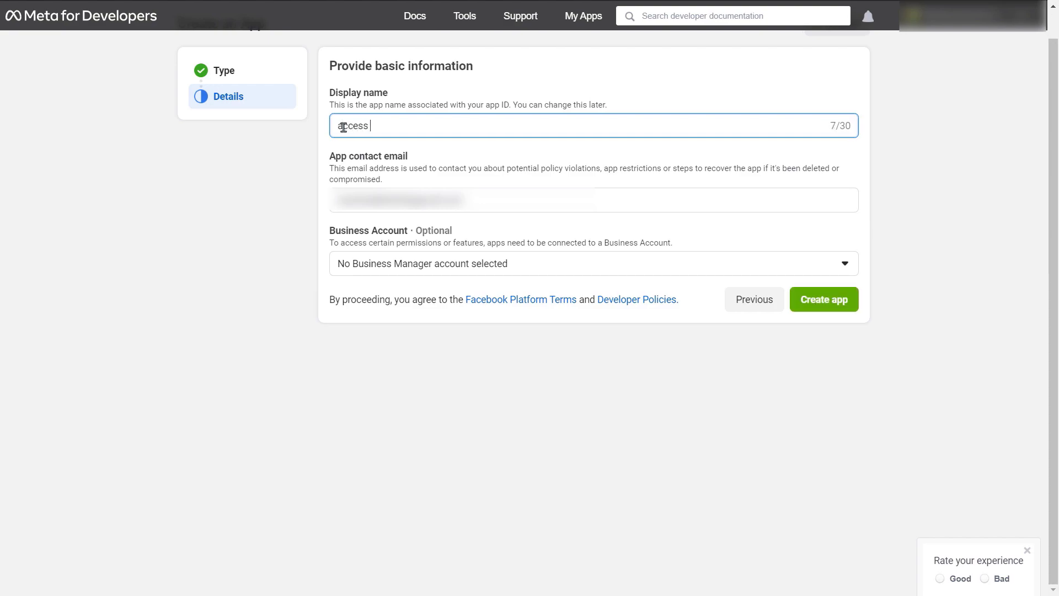
type("token")
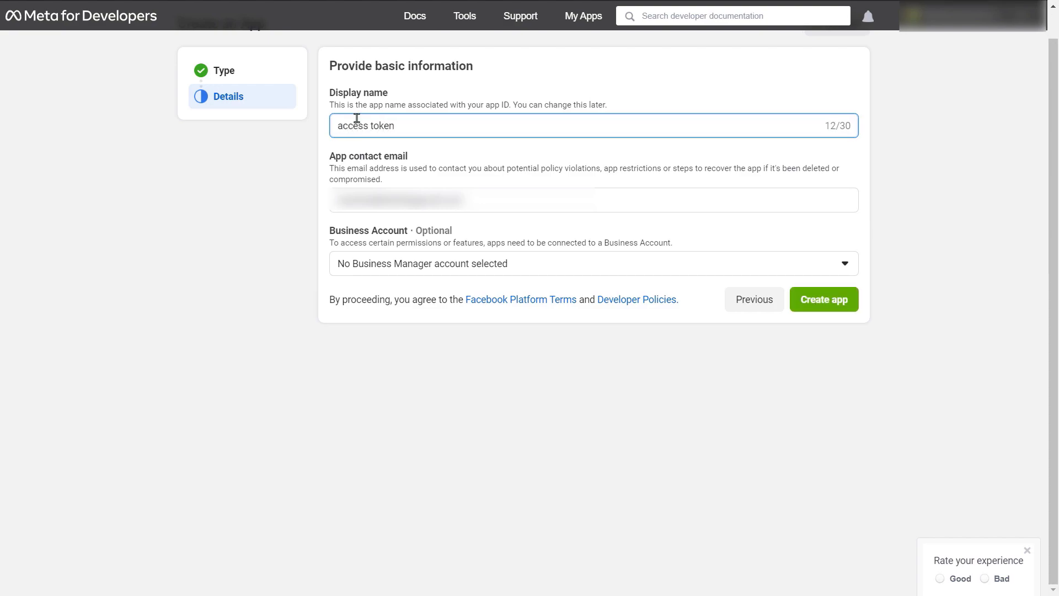
mouse_move(714, 260)
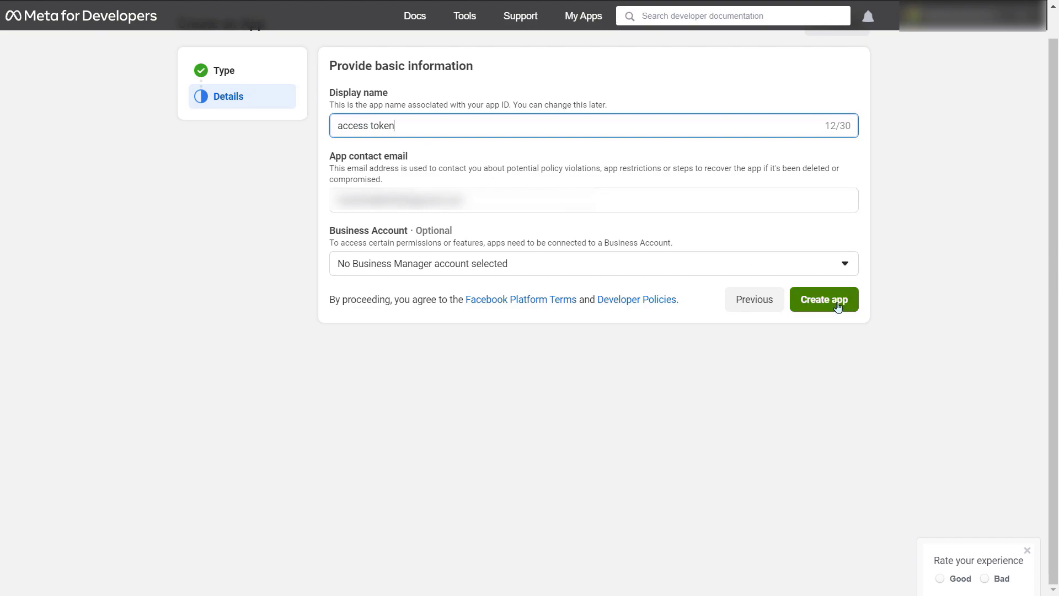
left_click(823, 299)
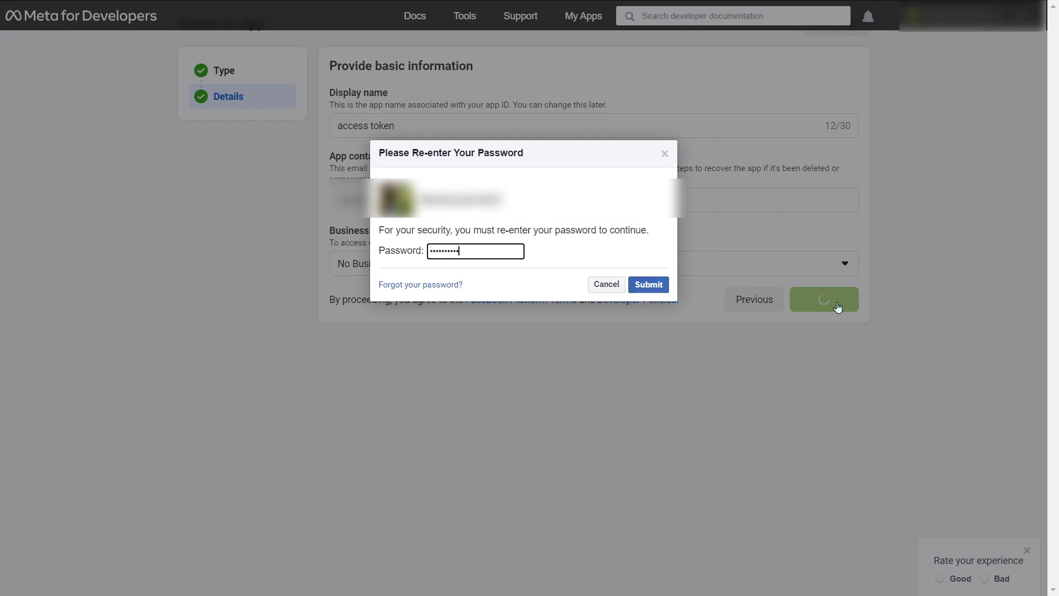
left_click(647, 283)
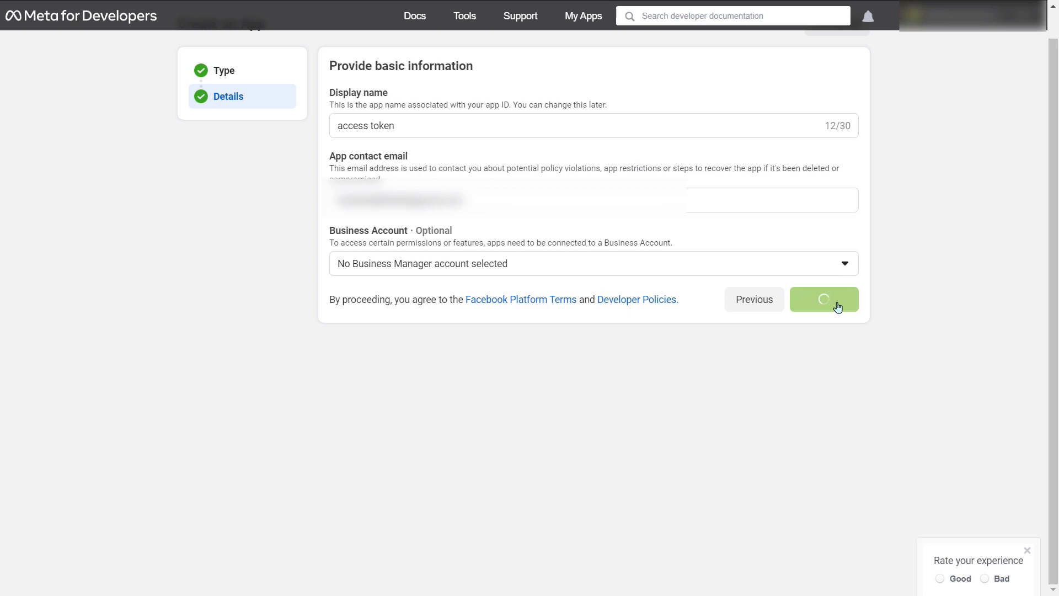
left_click(824, 299)
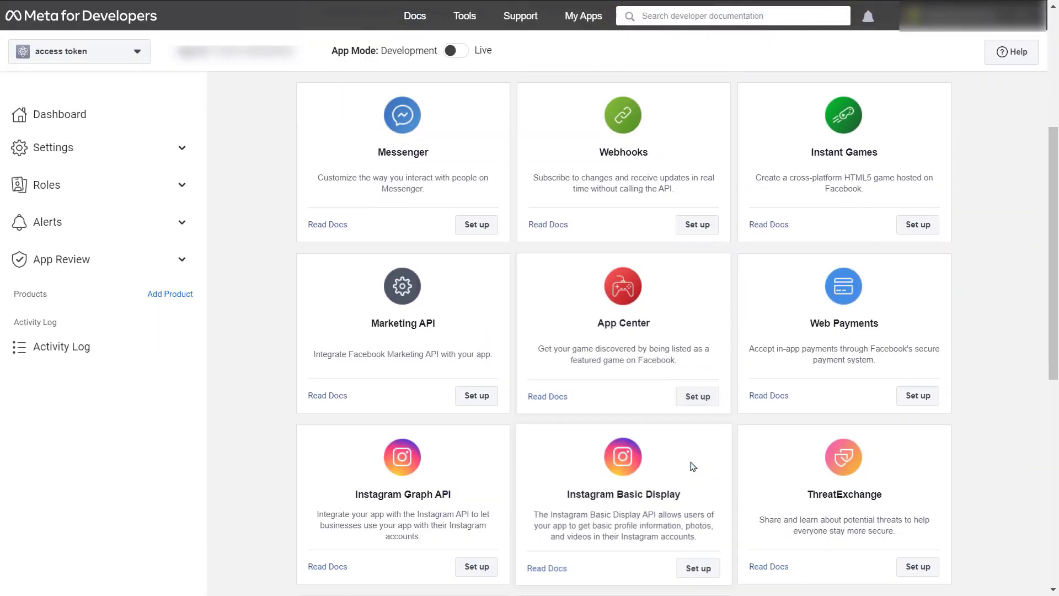
Add the Instagram Basic Display product to the app and expand the Settings sidebar.
scroll("down", 3)
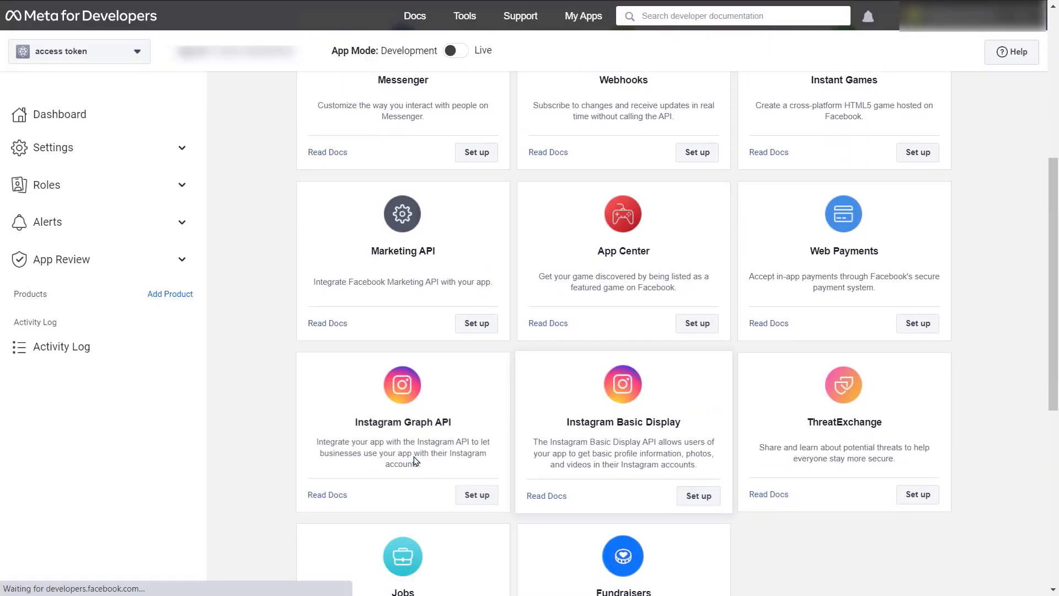
left_click(698, 495)
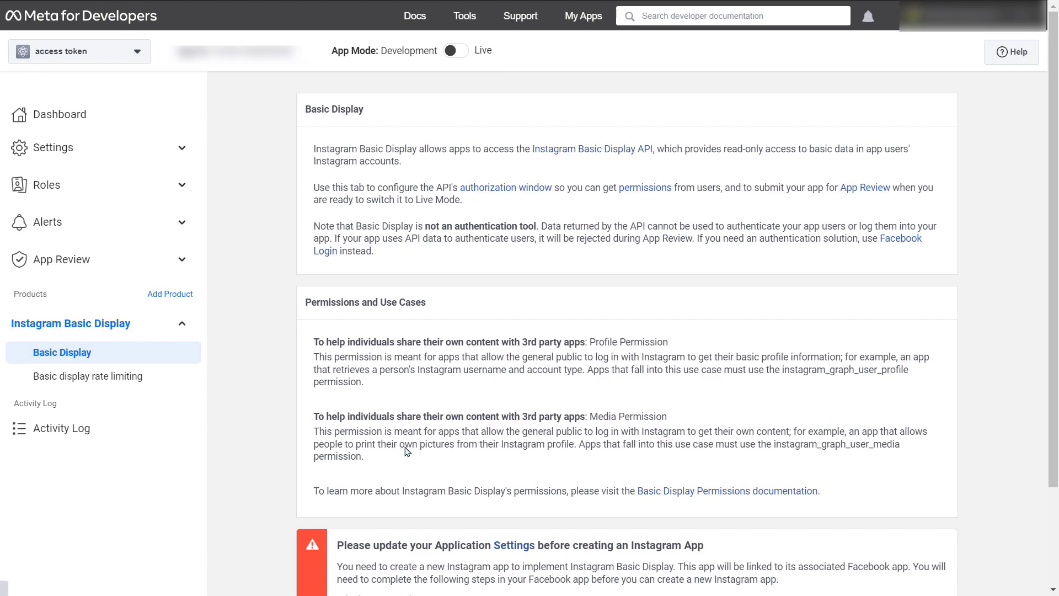
scroll("down", 3)
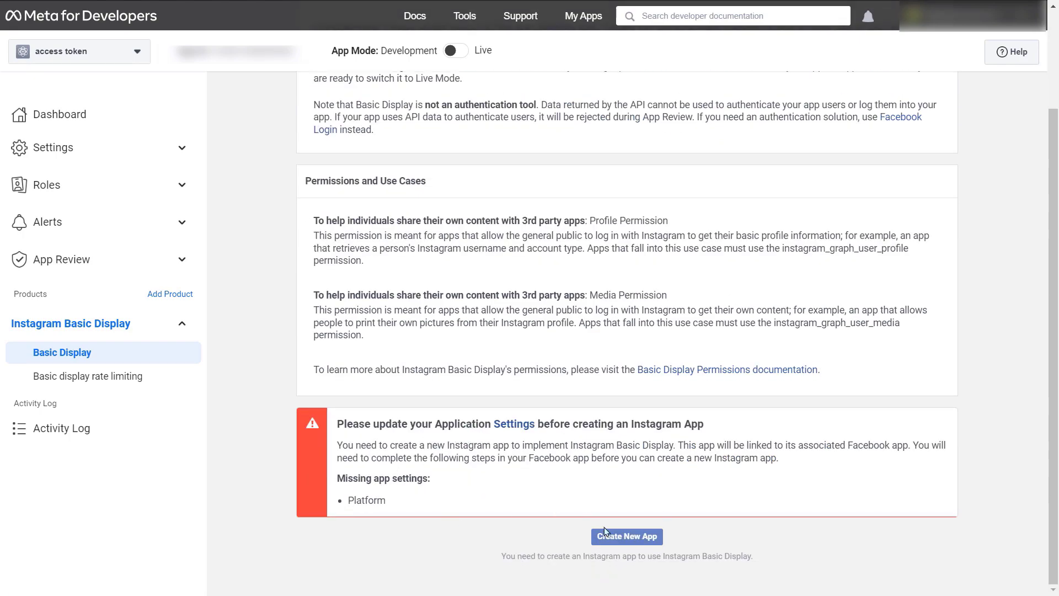
left_click(51, 147)
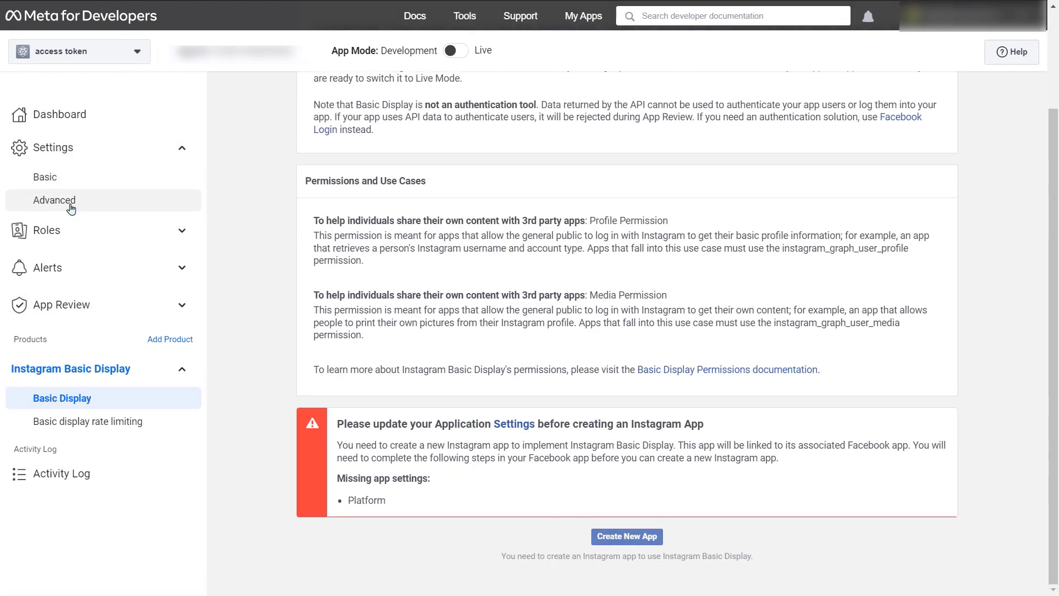
left_click(45, 176)
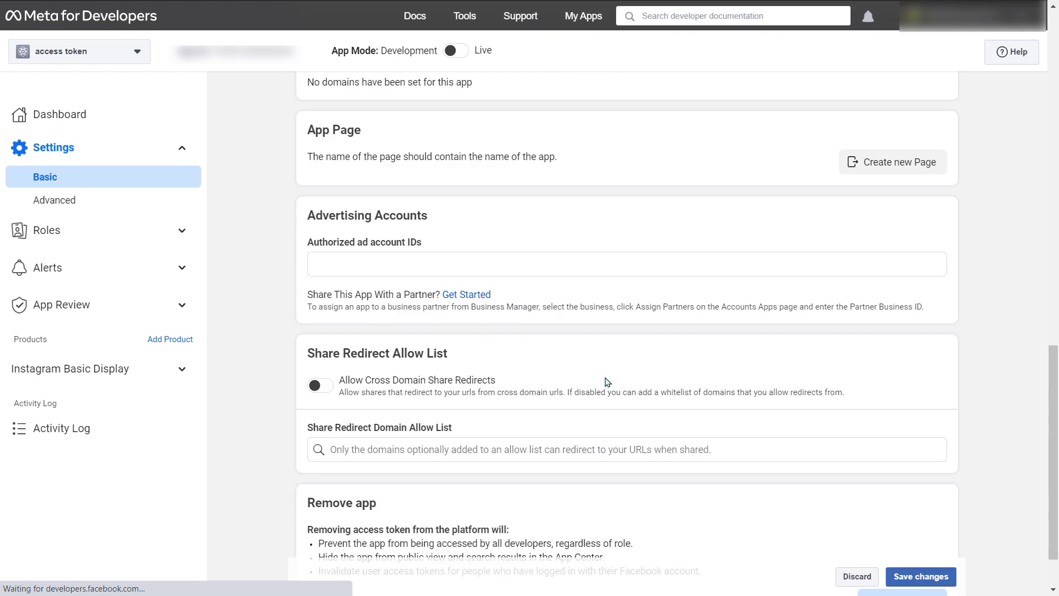
scroll("up", 3)
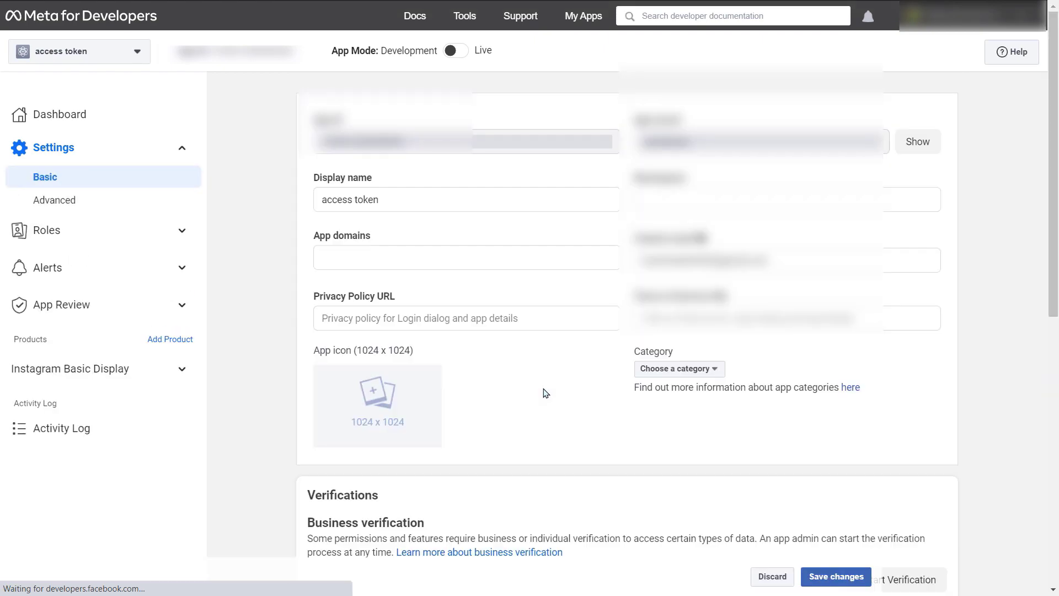
scroll("down", 3)
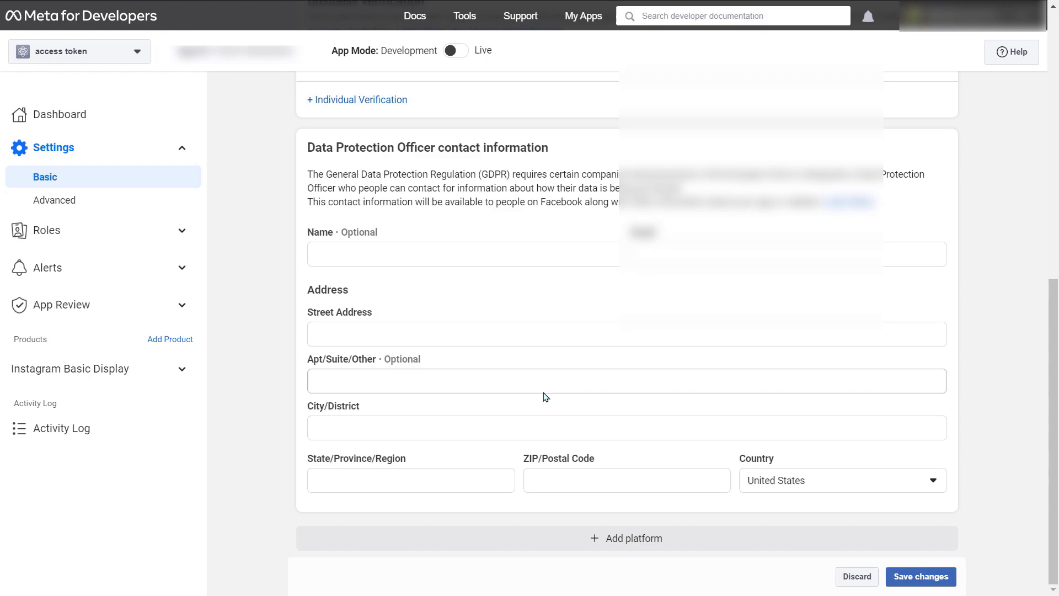
left_click(625, 538)
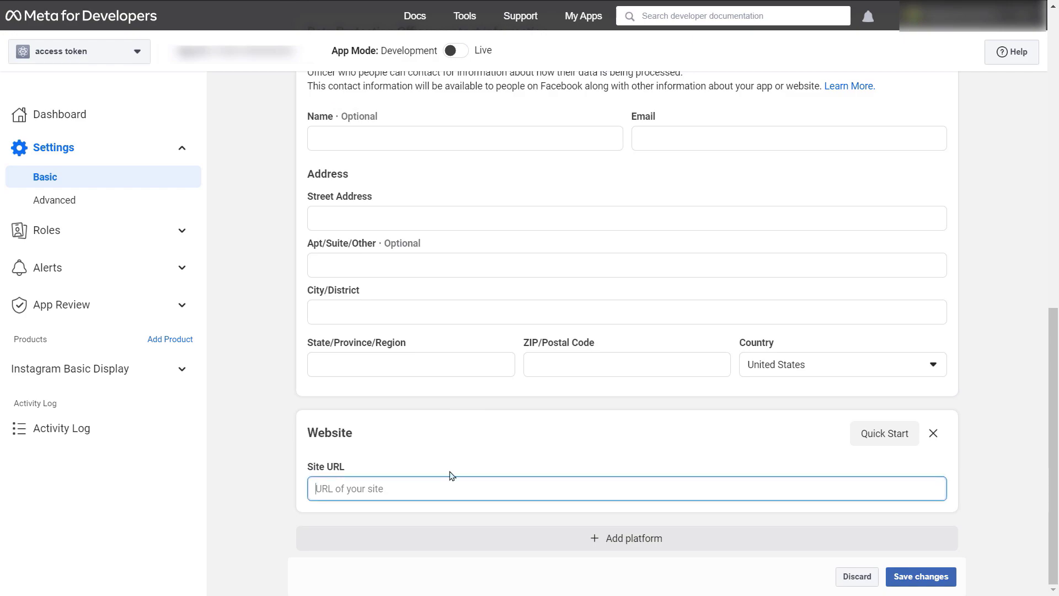
type("https:")
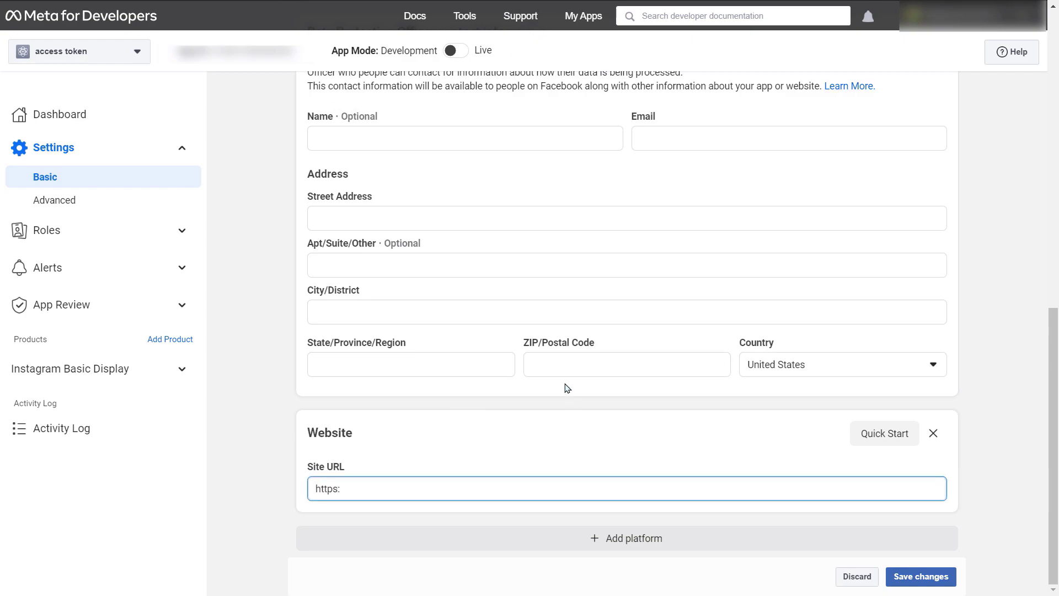
type("awplife.com")
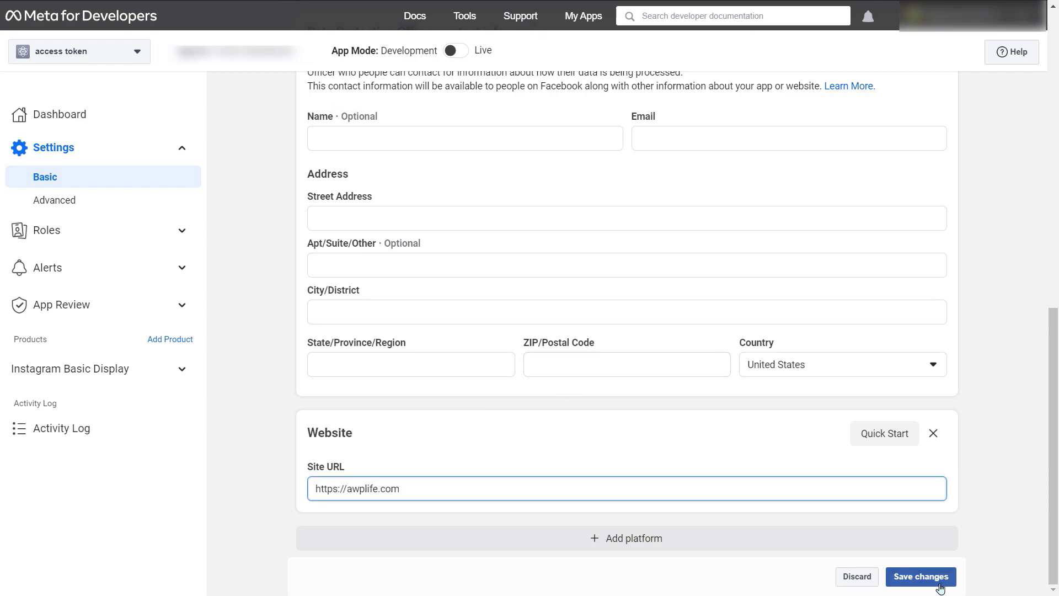
left_click(920, 576)
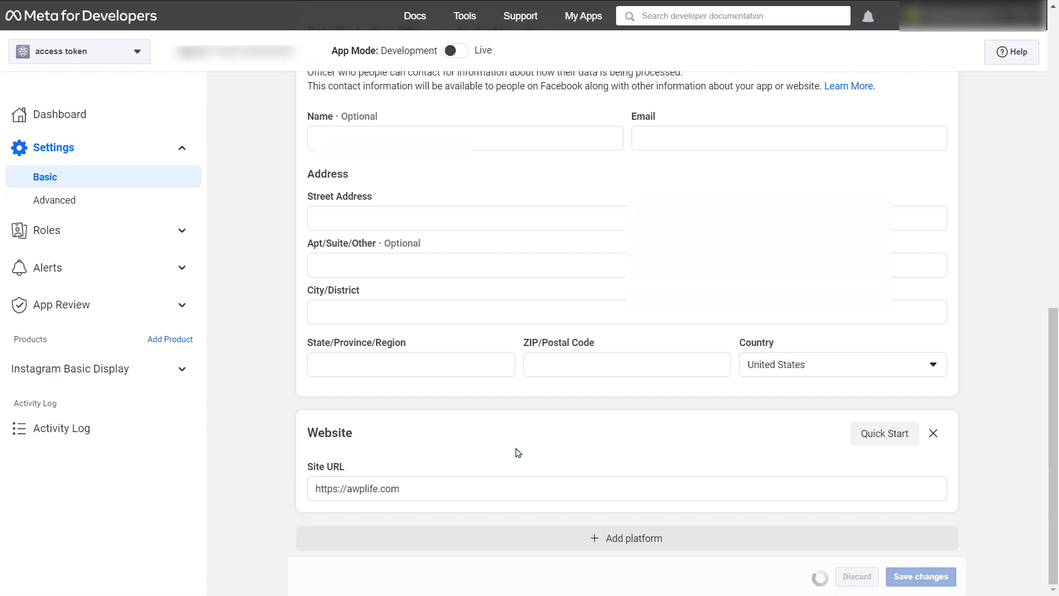
left_click(920, 576)
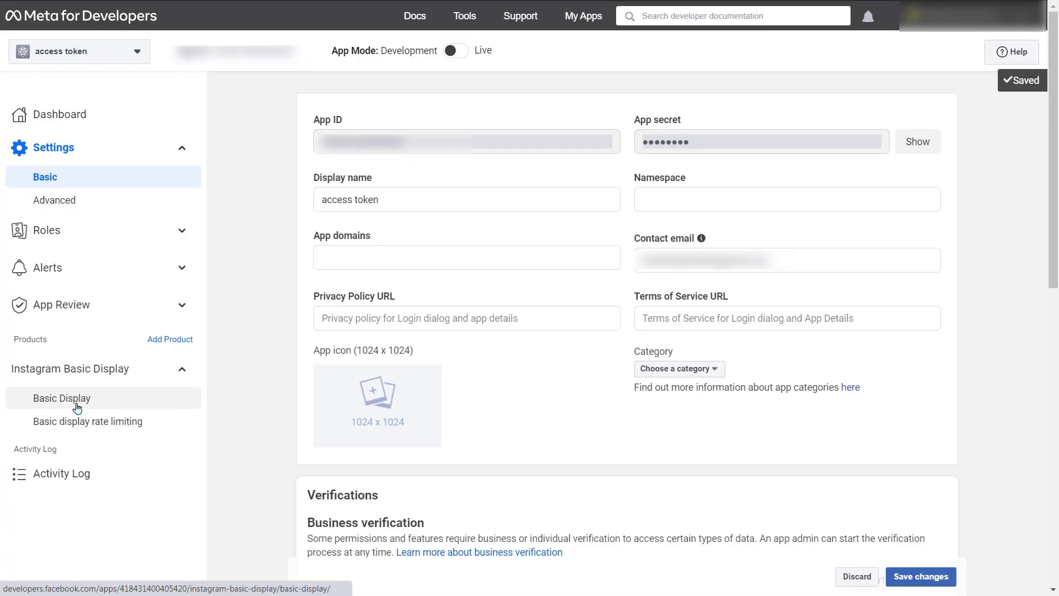
Create the linked Instagram app 'access token' and review its Basic Display settings.
left_click(61, 398)
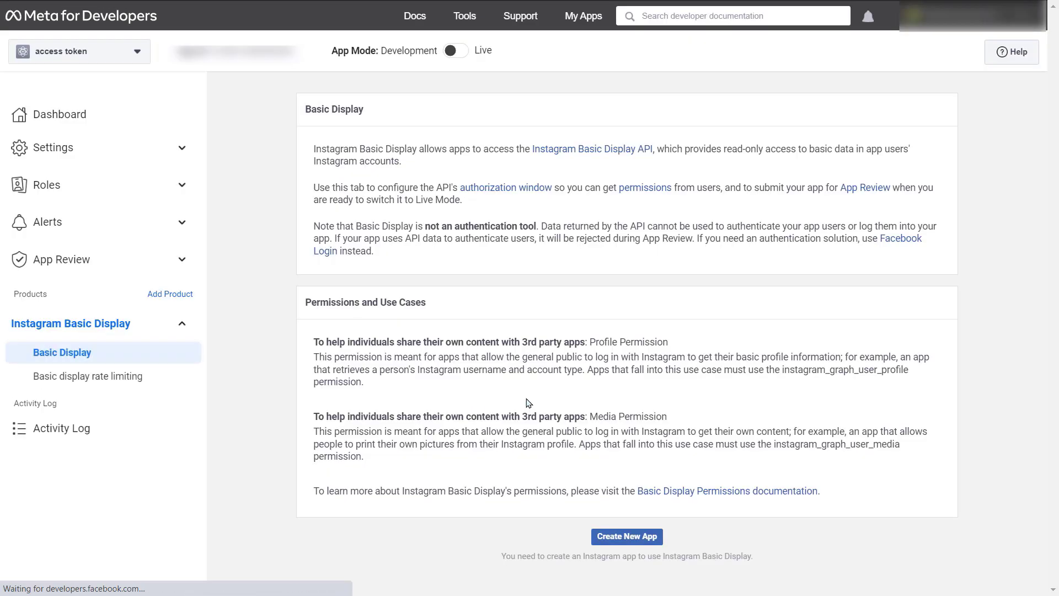
left_click(626, 536)
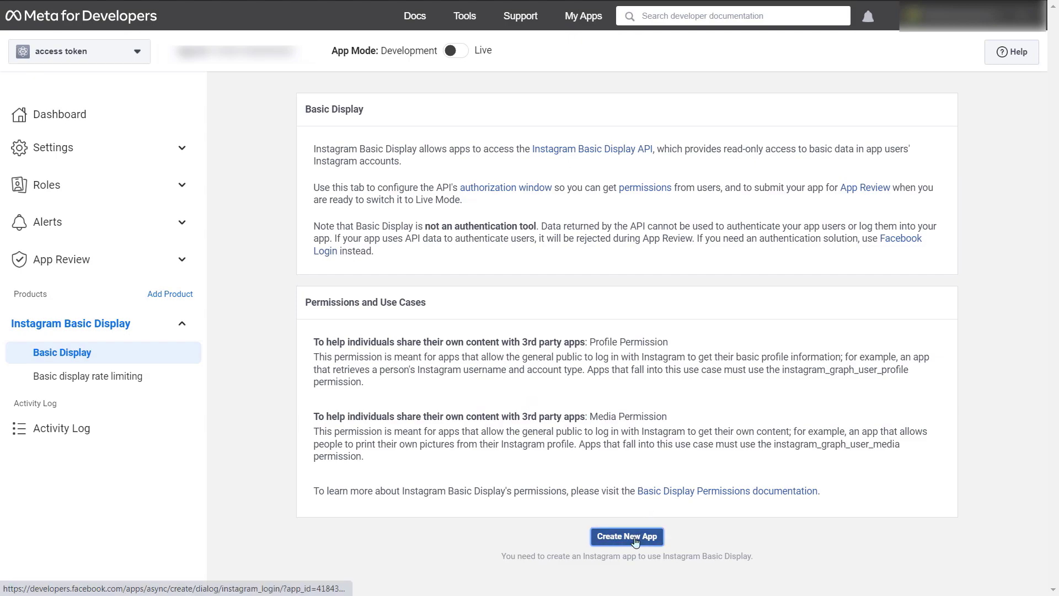
left_click(626, 536)
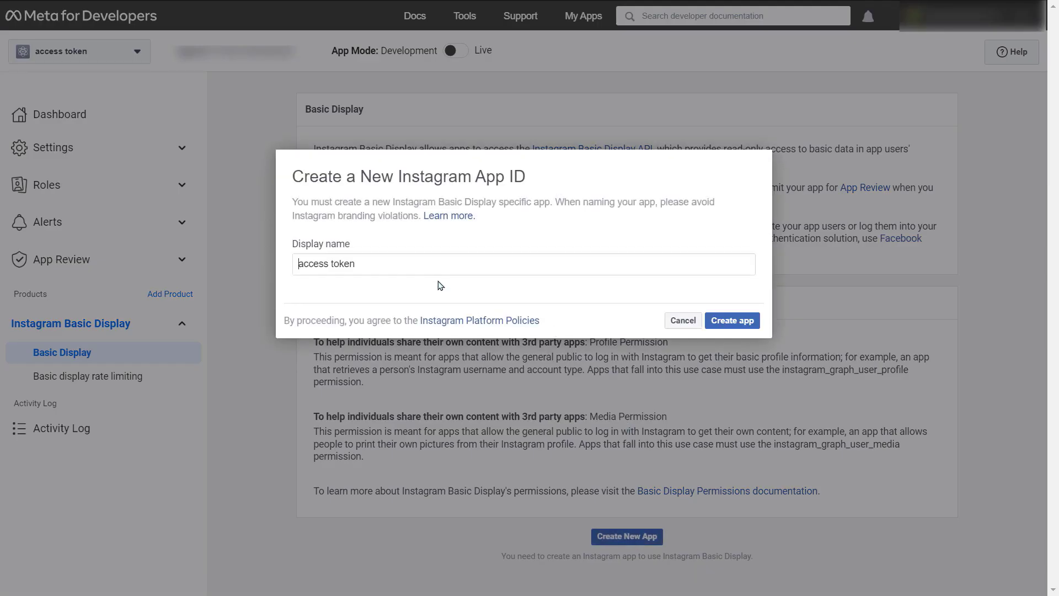
left_click(731, 319)
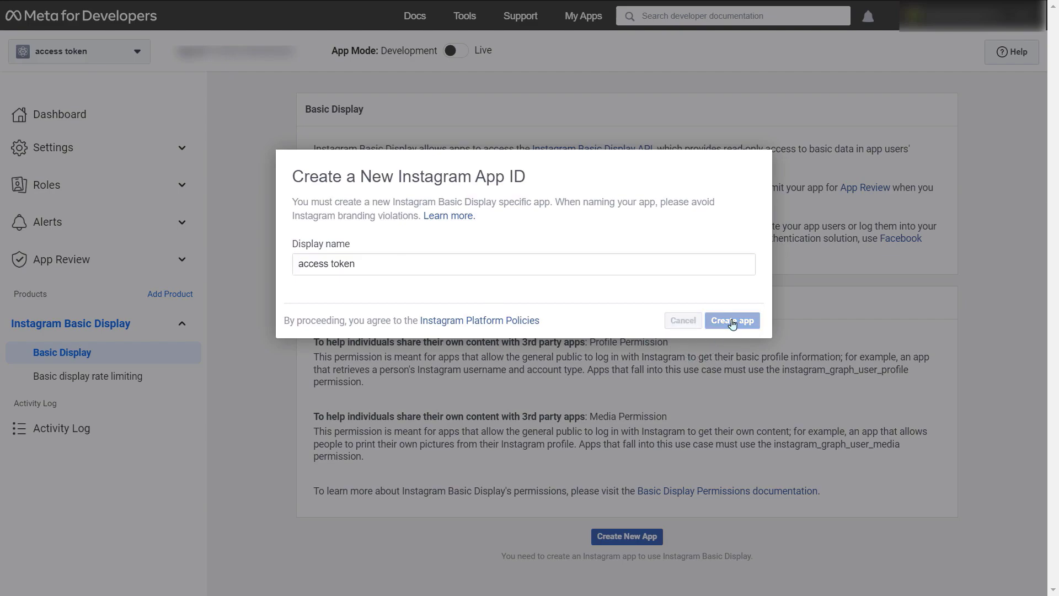
left_click(731, 320)
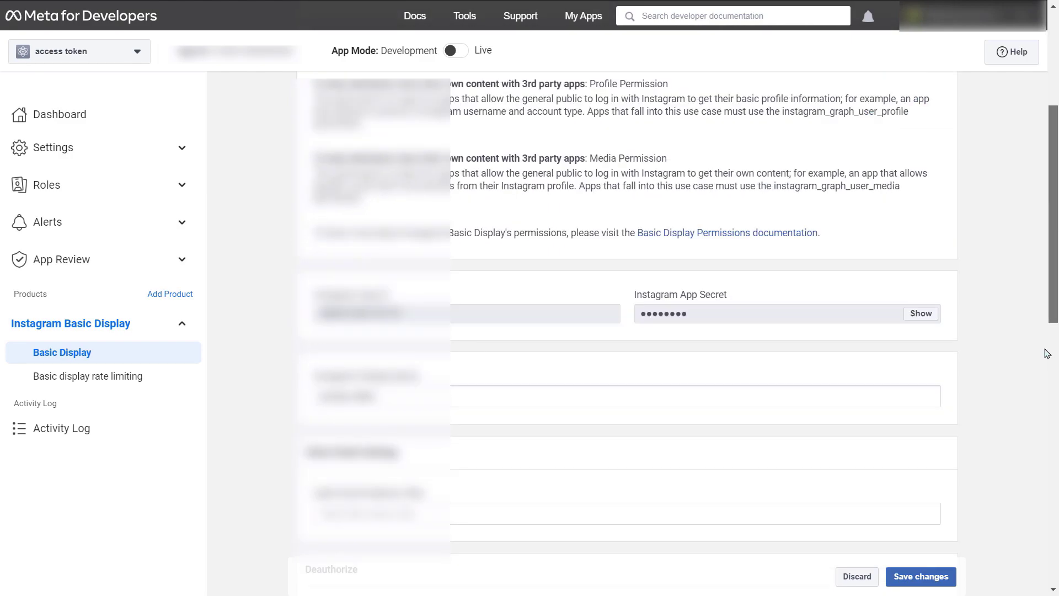
scroll("down", 3)
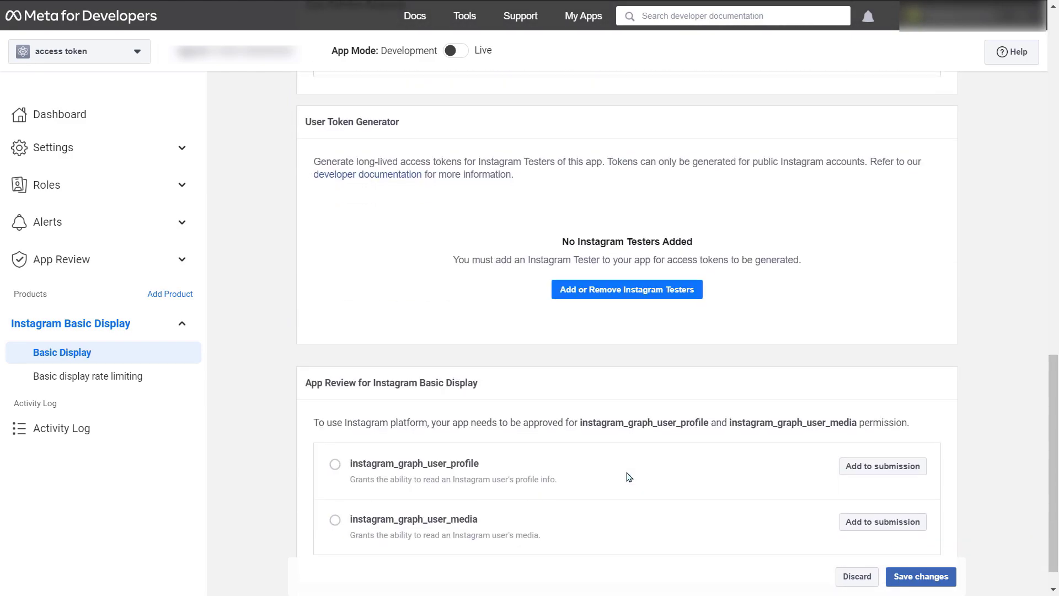
scroll("up", 3)
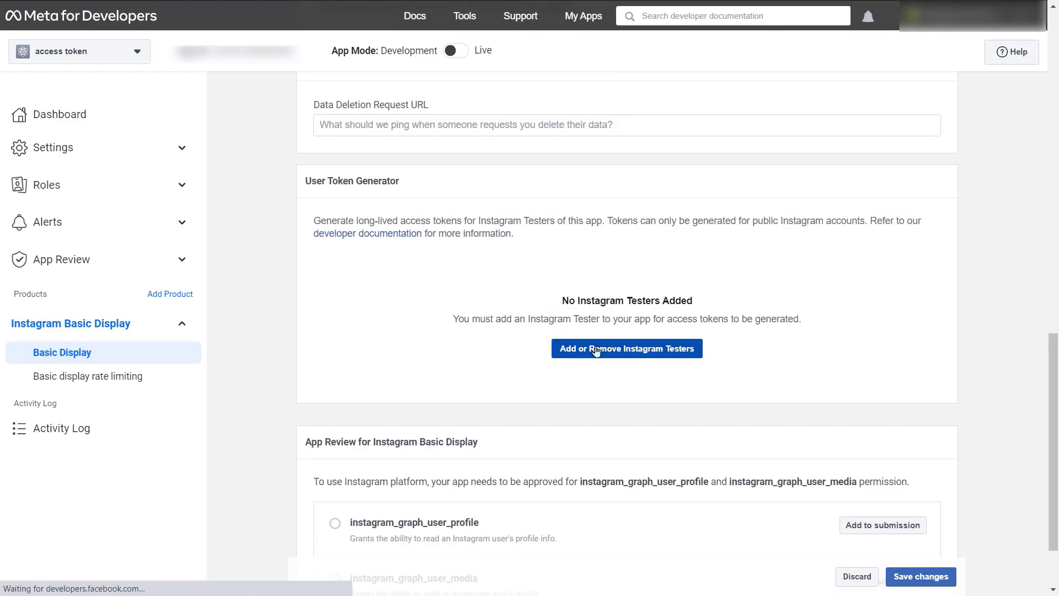
Invite the Instagram account madni_perfumers as an app tester.
left_click(625, 348)
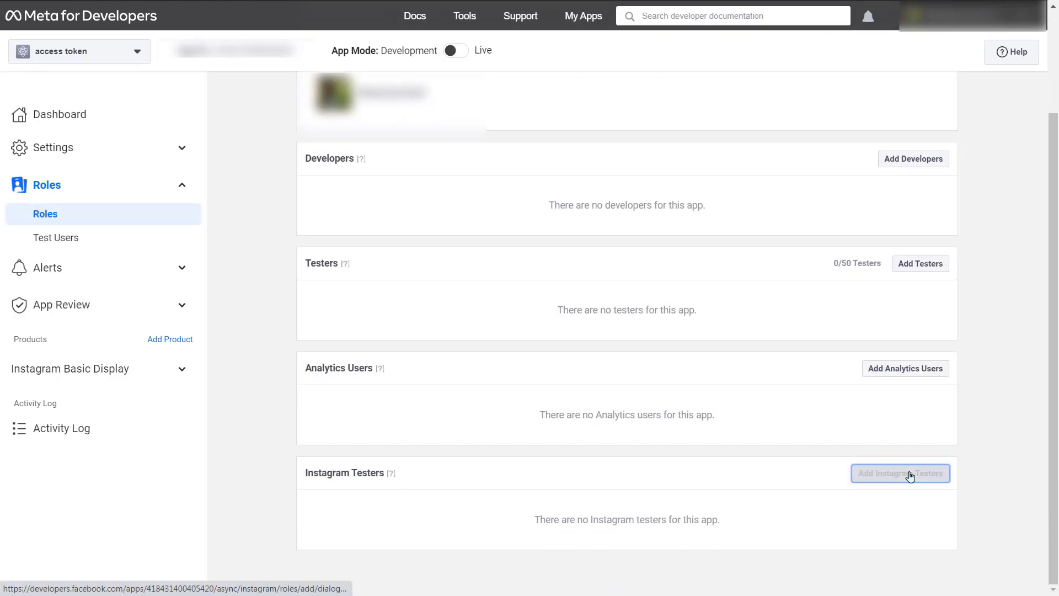
left_click(899, 472)
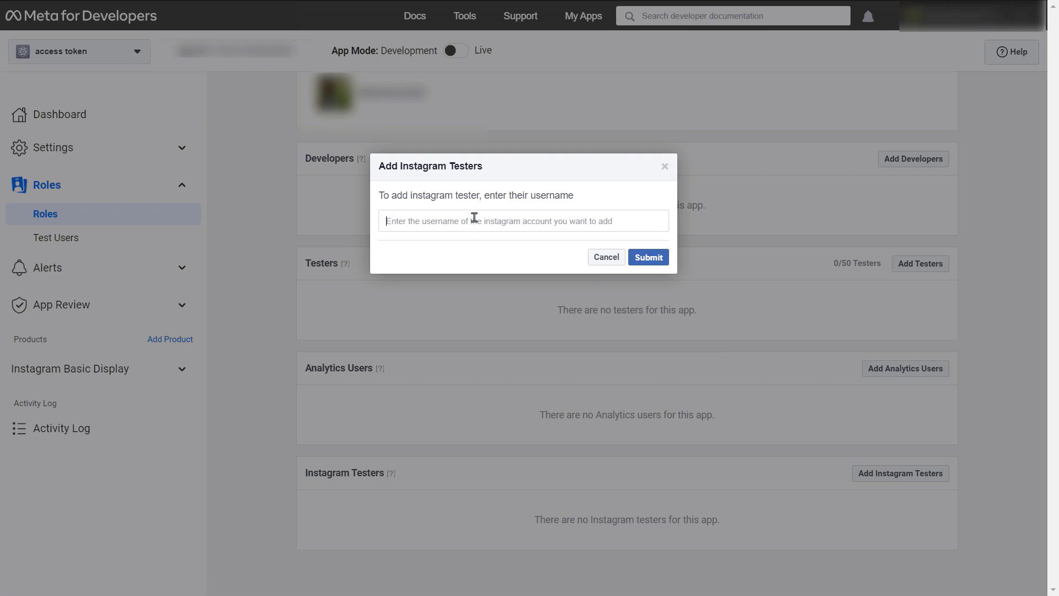
type("Mad")
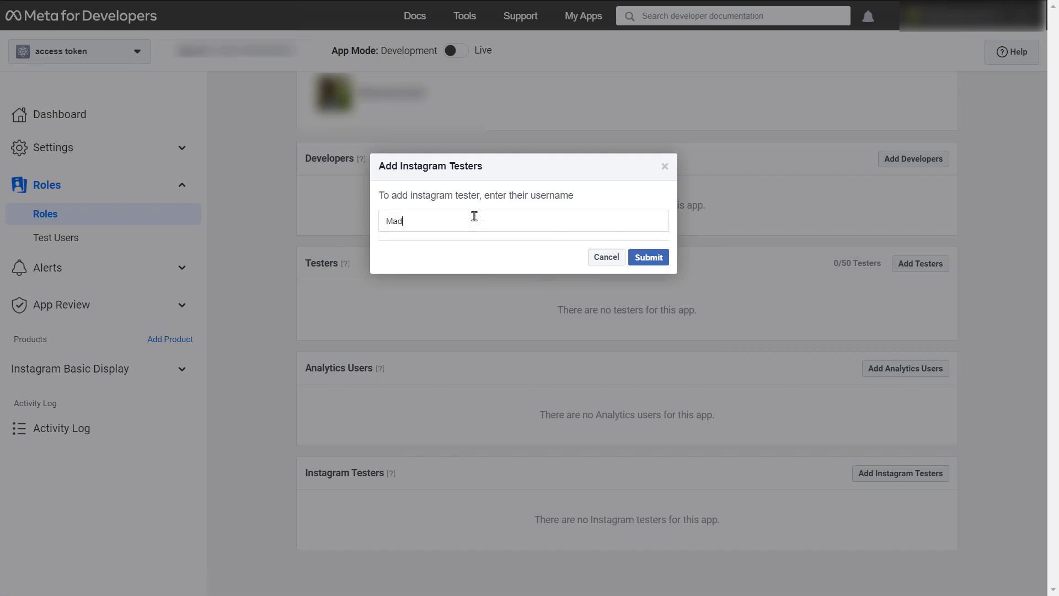
type("ni")
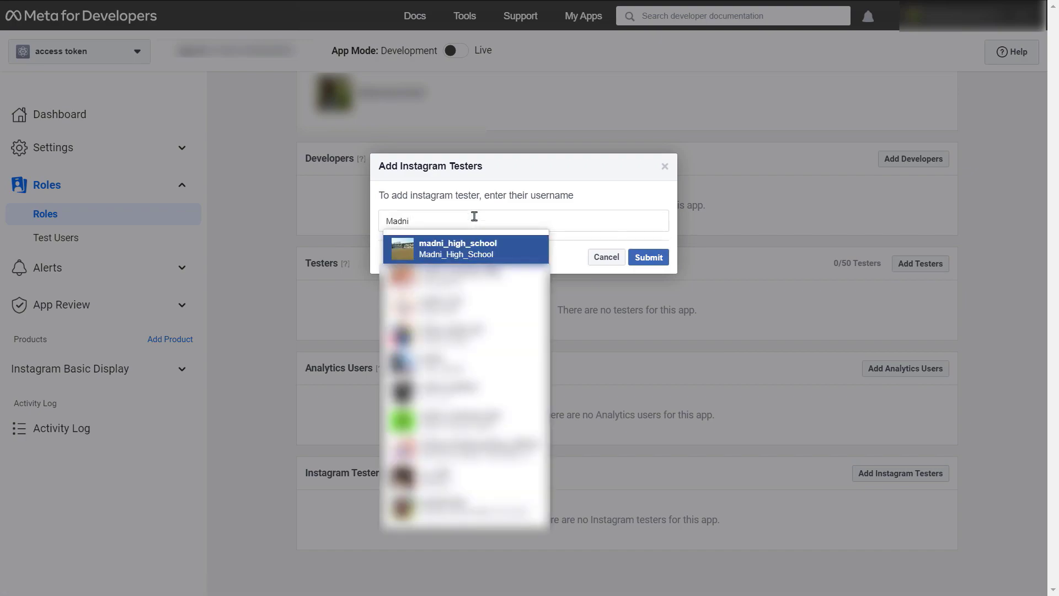
left_click(457, 249)
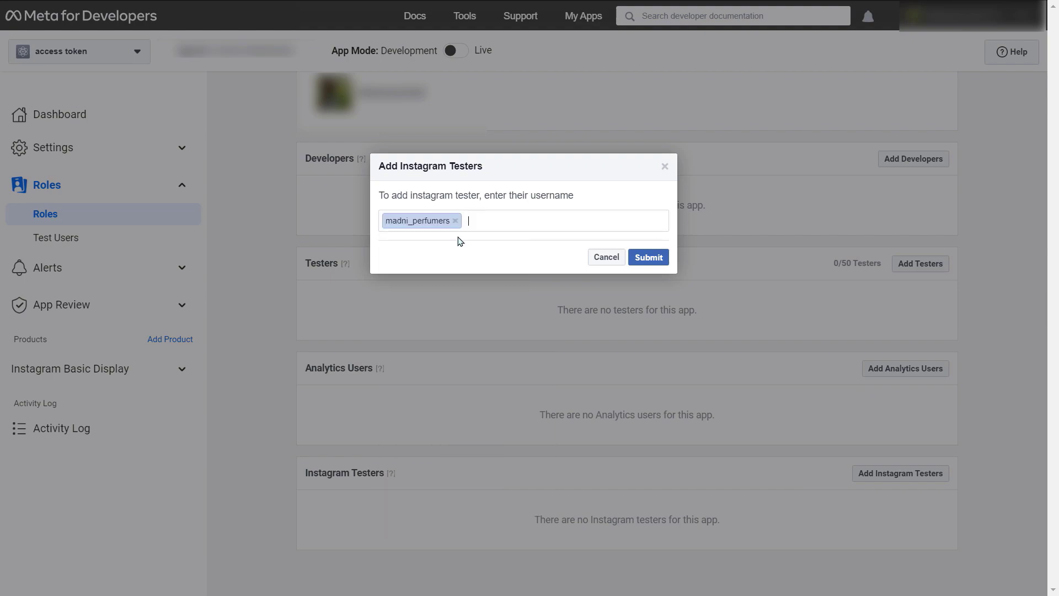
left_click(646, 258)
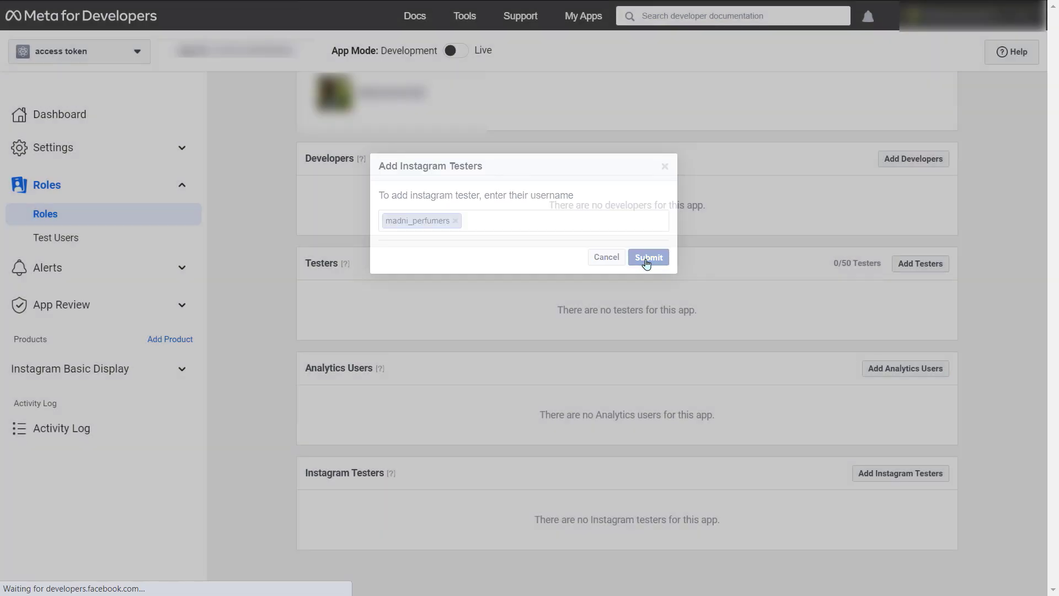
left_click(647, 256)
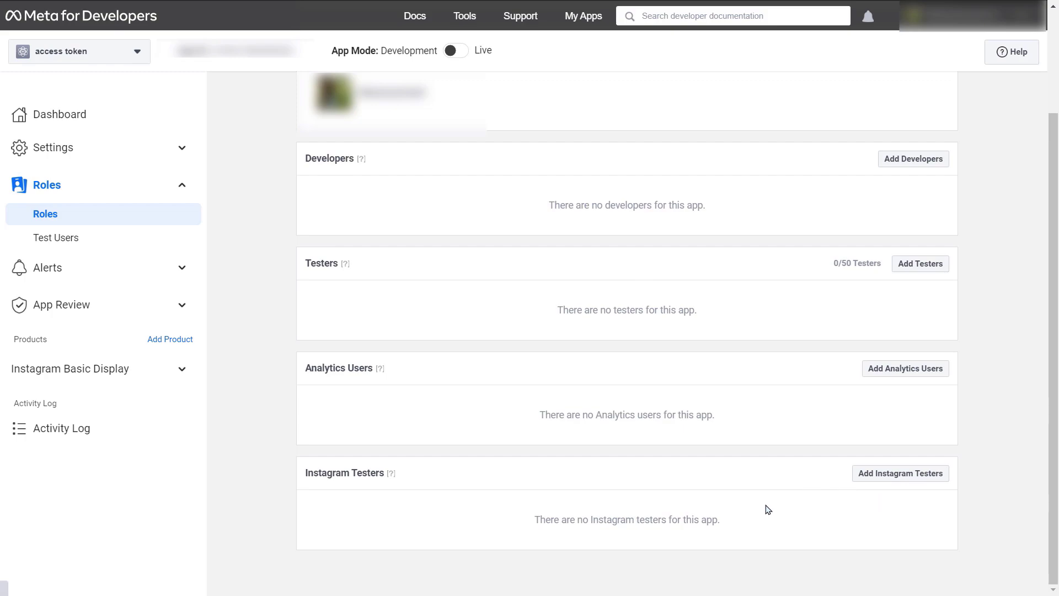
scroll("down", 3)
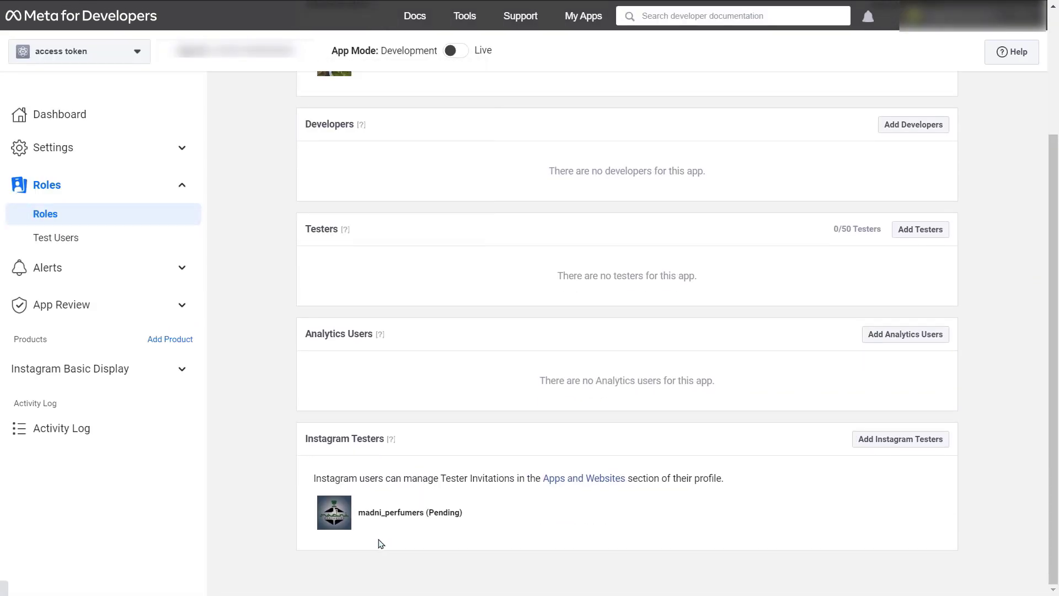
Accept the access token invitation under Instagram's Apps and Websites tester invites.
left_click(583, 478)
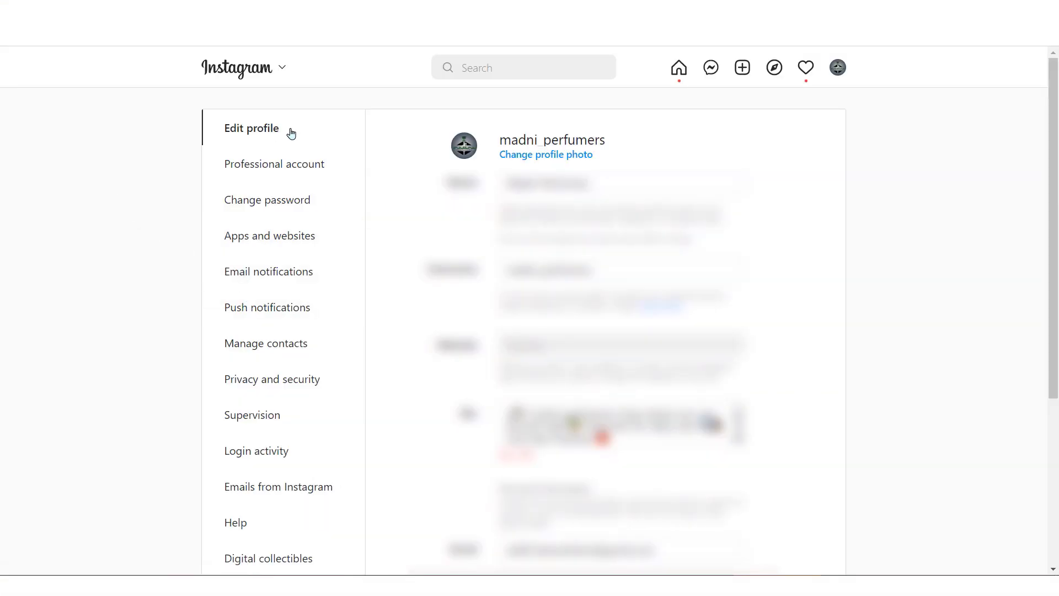
mouse_move(828, 253)
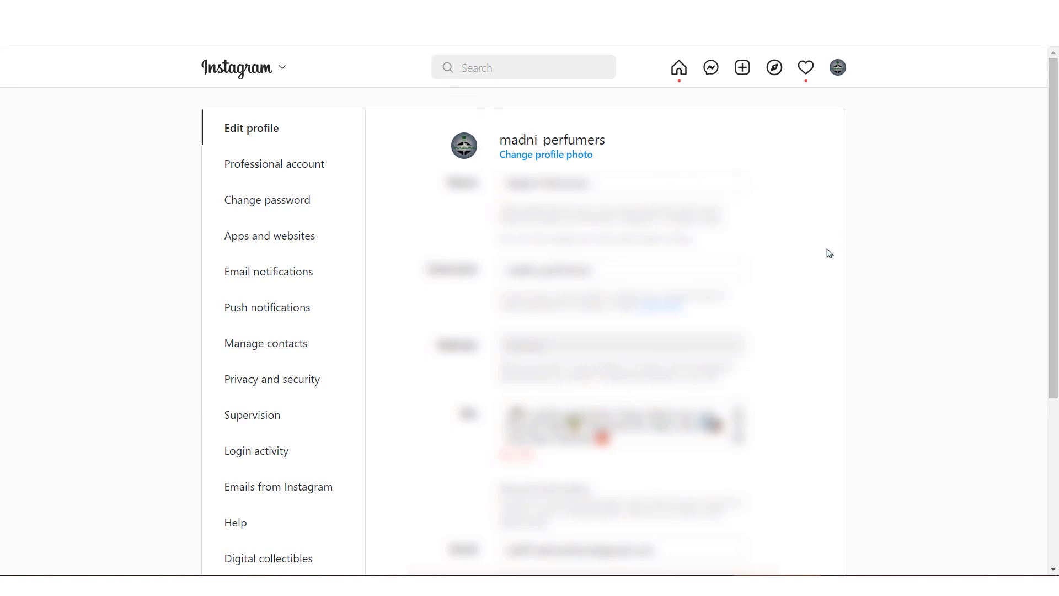
left_click(268, 235)
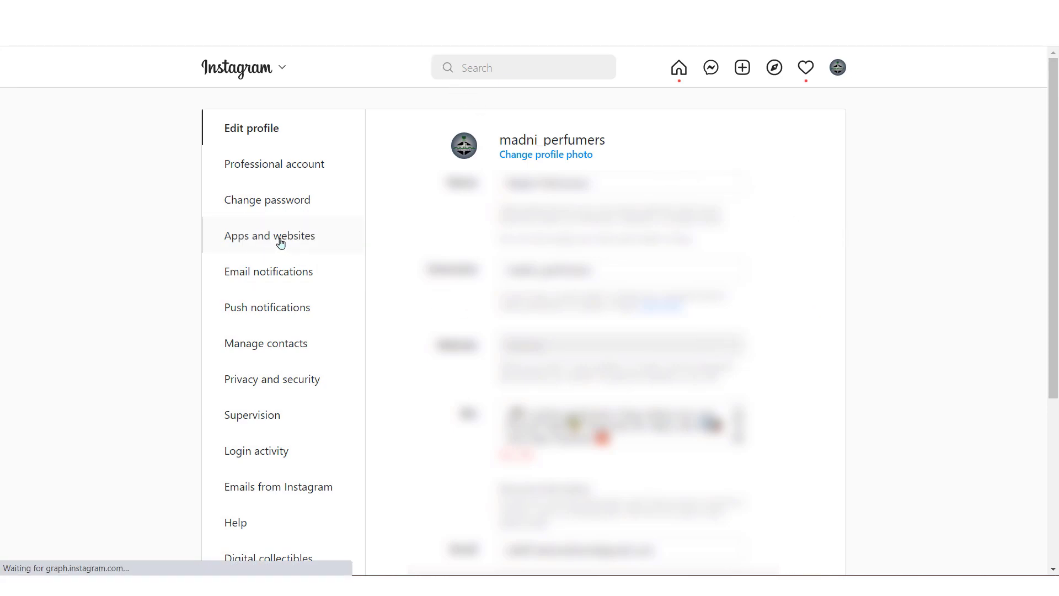
left_click(268, 235)
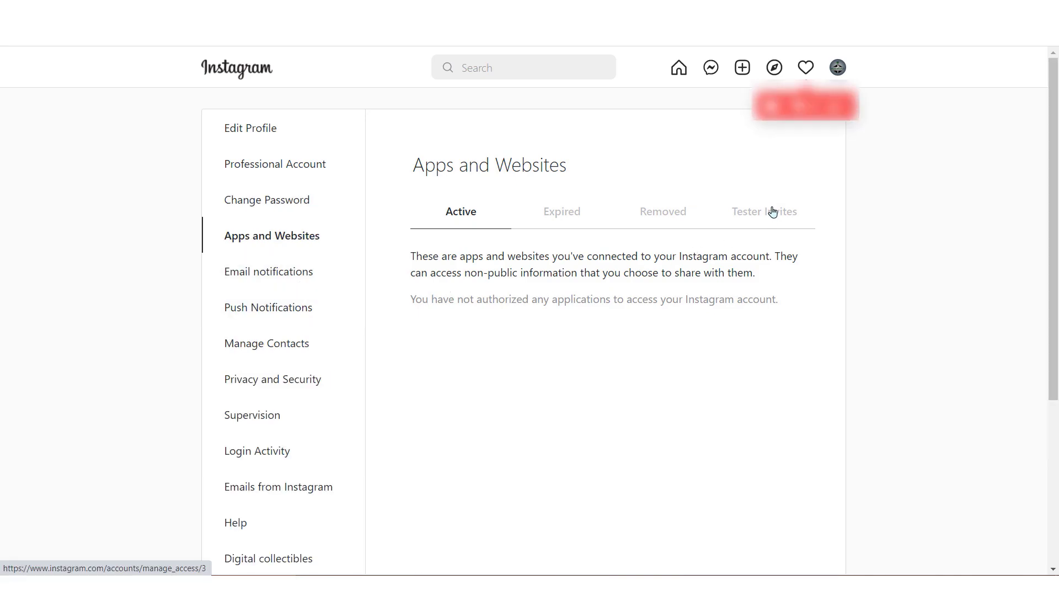
left_click(764, 211)
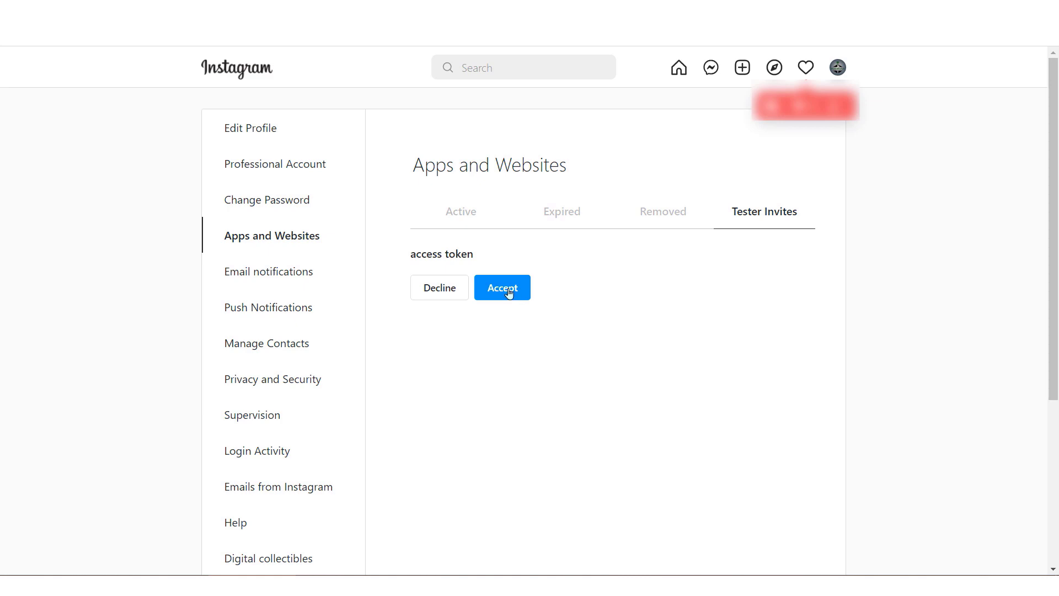
left_click(502, 287)
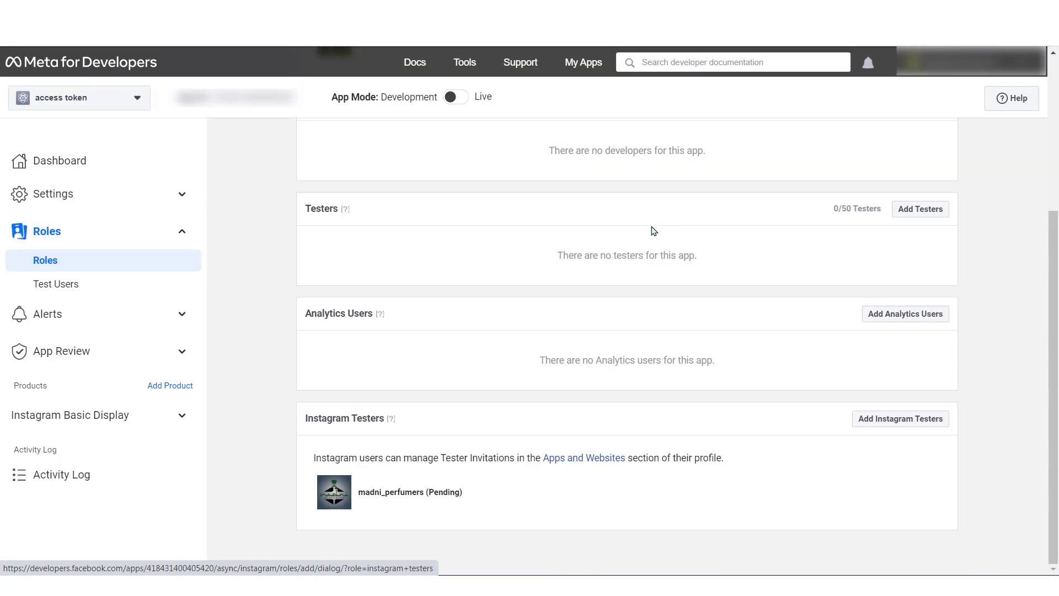
mouse_move(171, 410)
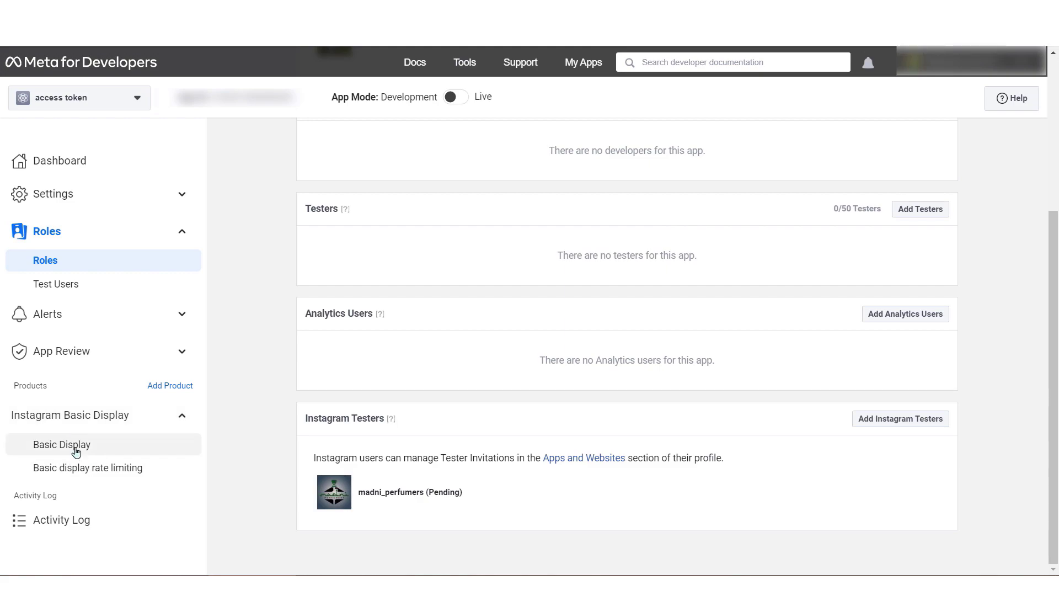
Return to Basic Display settings and launch the User Token Generator's Instagram login.
left_click(61, 444)
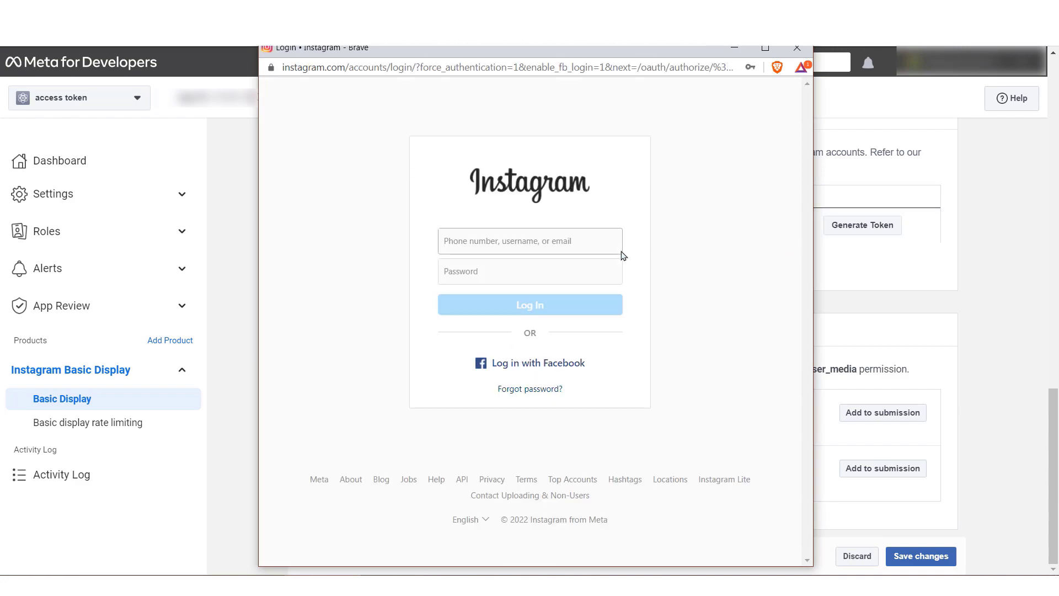
Log in as the tester and allow access token to read profile and media.
left_click(529, 241)
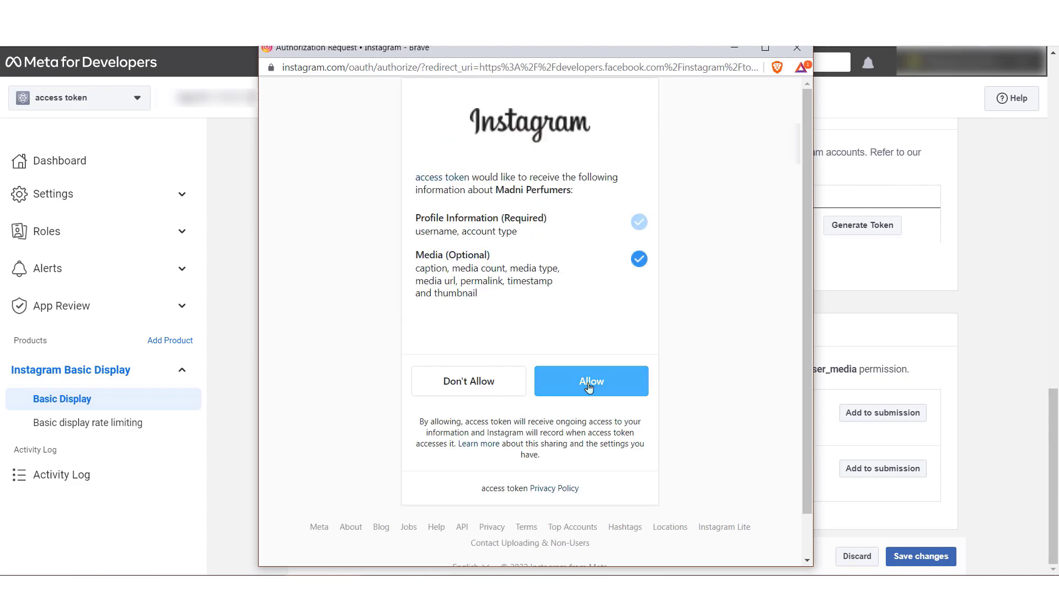
left_click(590, 380)
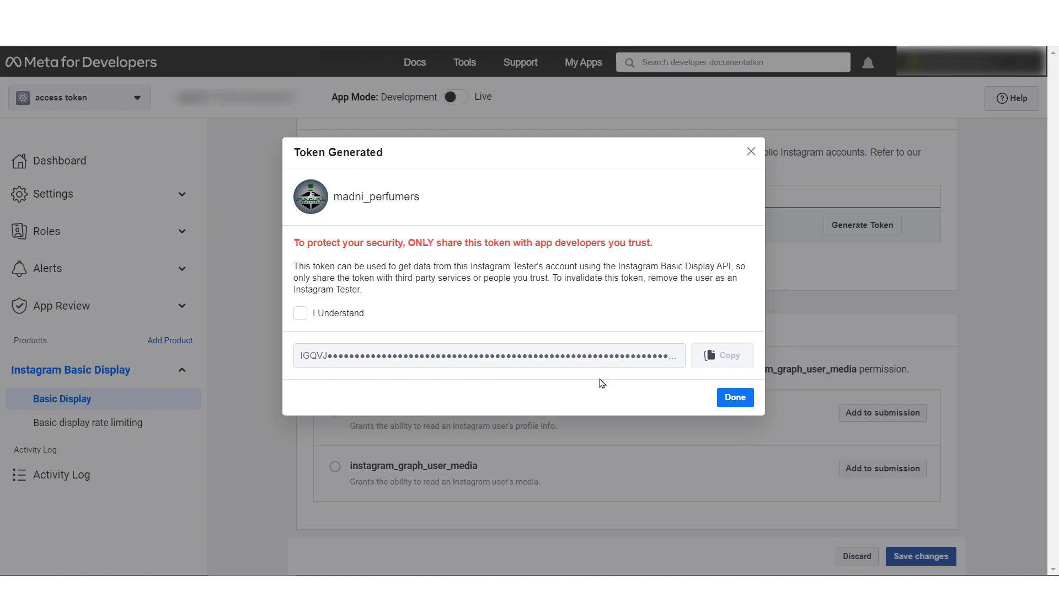
Confirm the token security warning and dismiss it, leaving madni_perfumers marked Token generated.
left_click(300, 313)
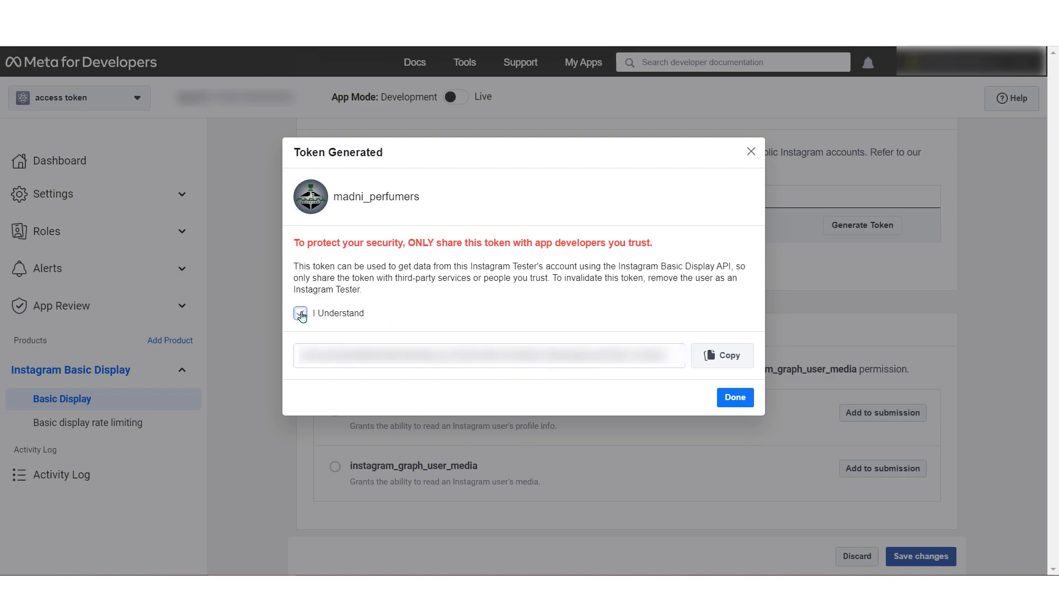
left_click(300, 313)
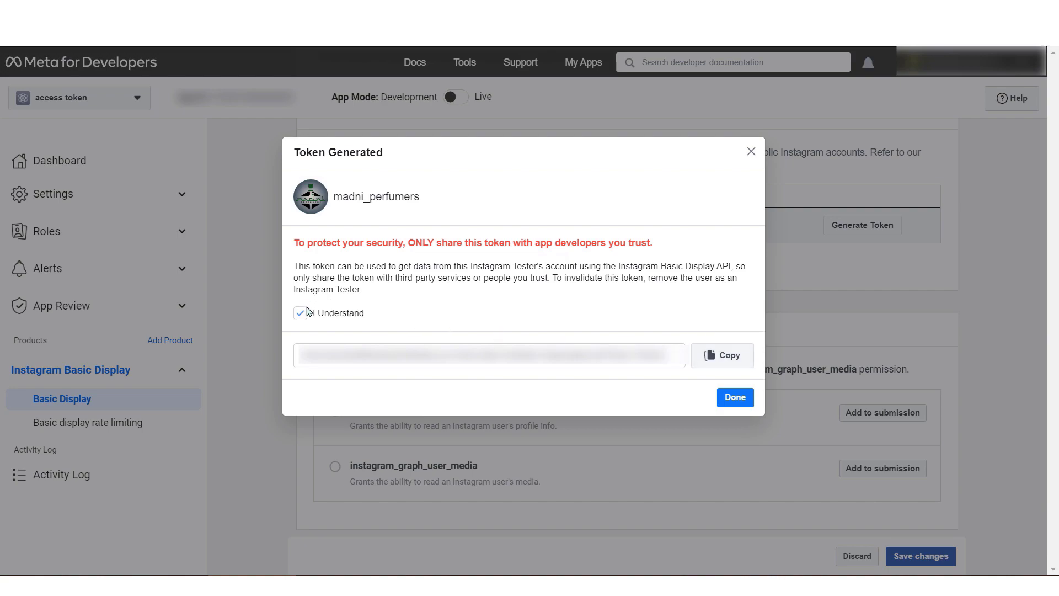
left_click(734, 397)
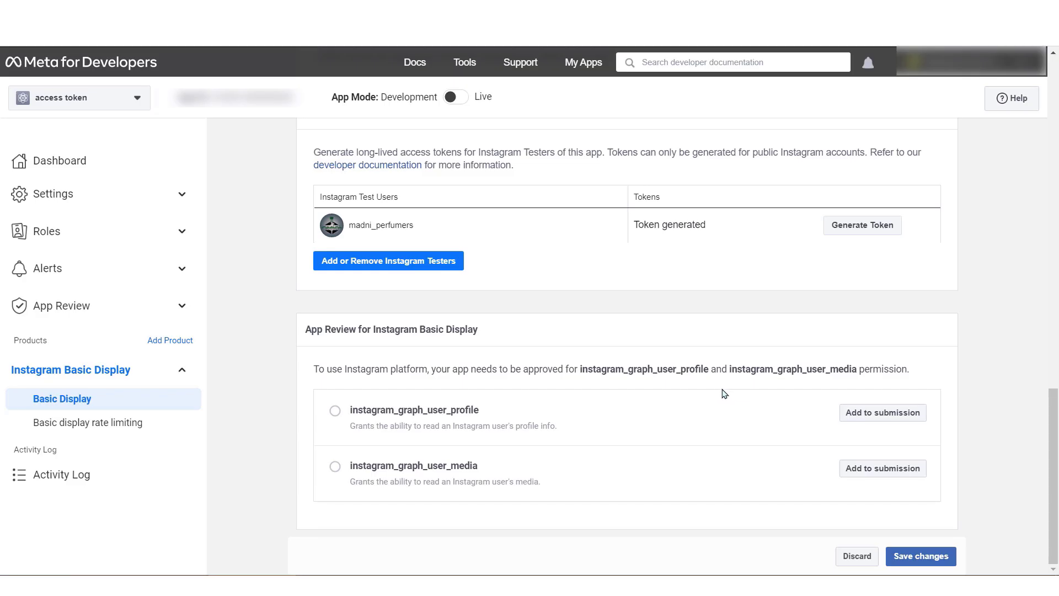
scroll("up", 3)
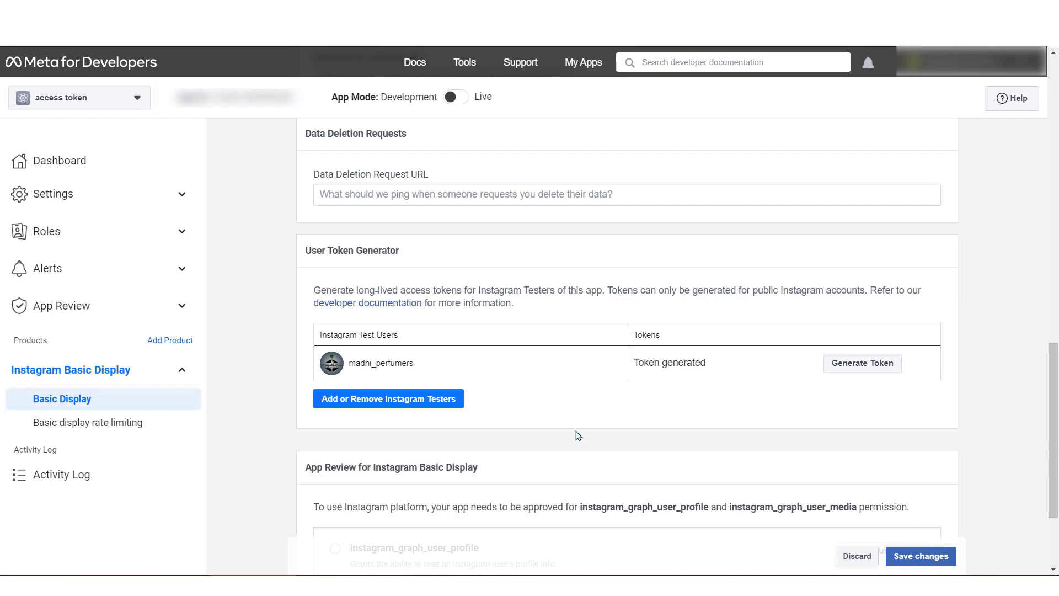